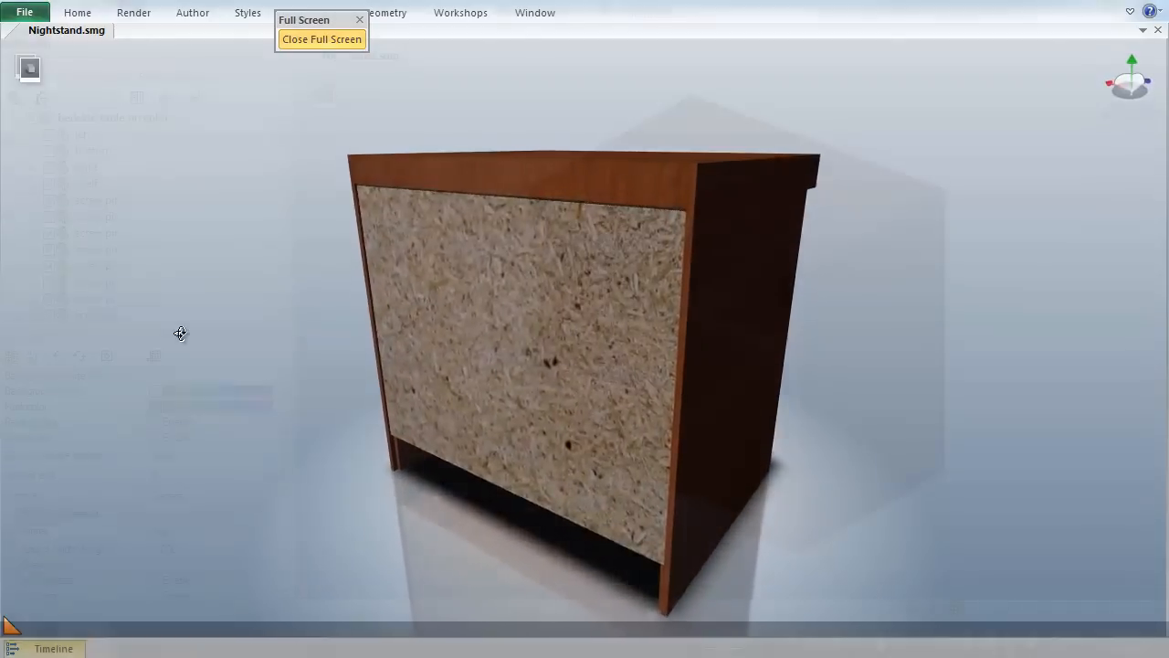
# Exit full screen, then show only the selected right wall panel and hide all other parts
pyautogui.click(322, 38)
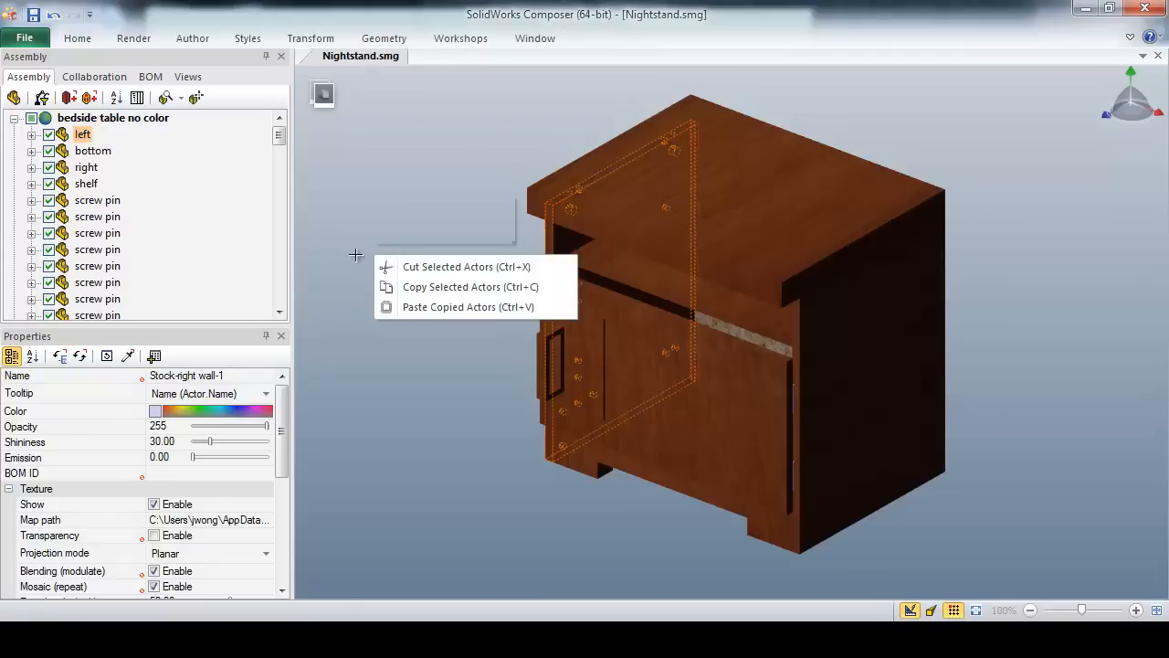
pyautogui.click(431, 230)
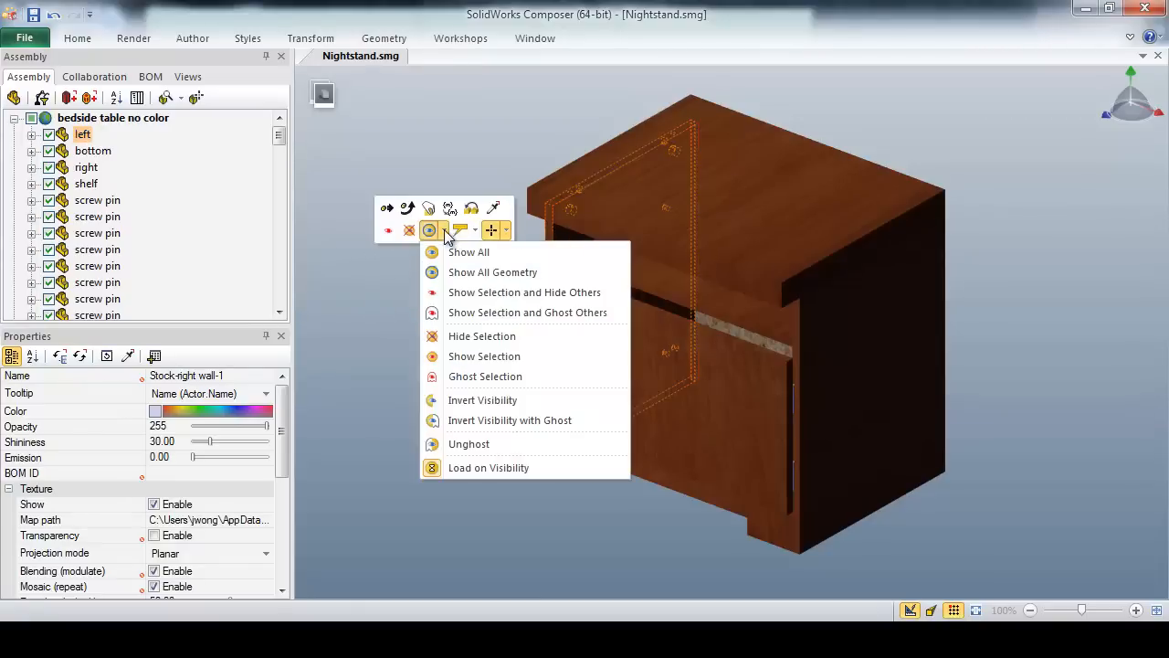
pyautogui.click(524, 292)
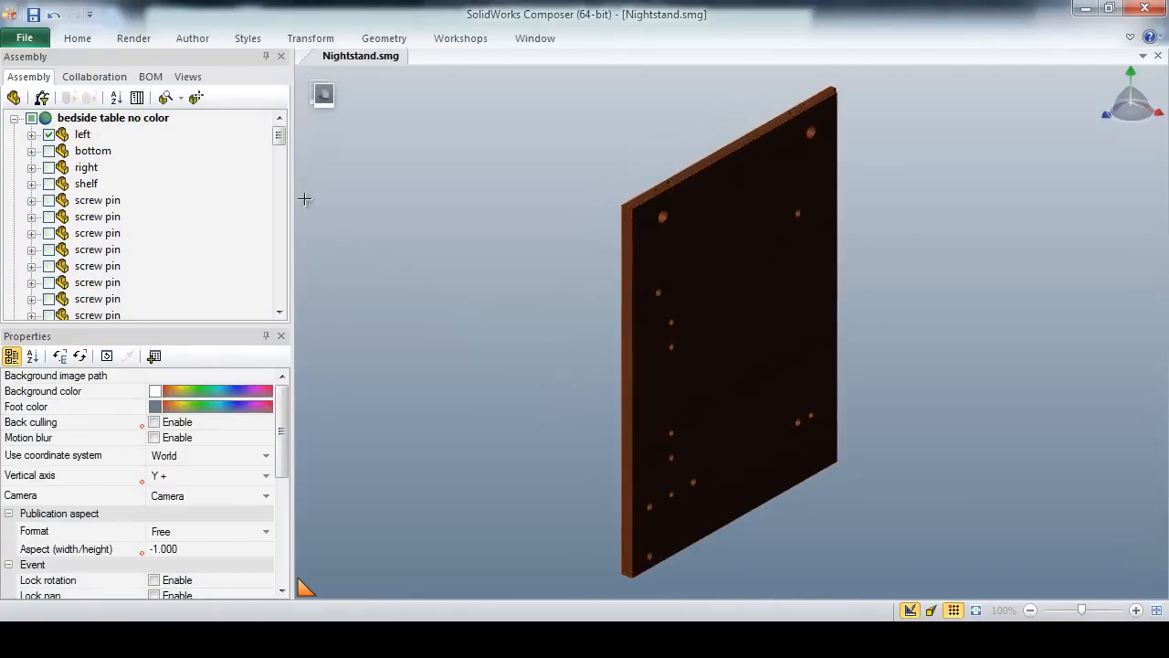
# Insert a view navigation arrows widget from Author and place it near the viewport's lower right
pyautogui.click(186, 77)
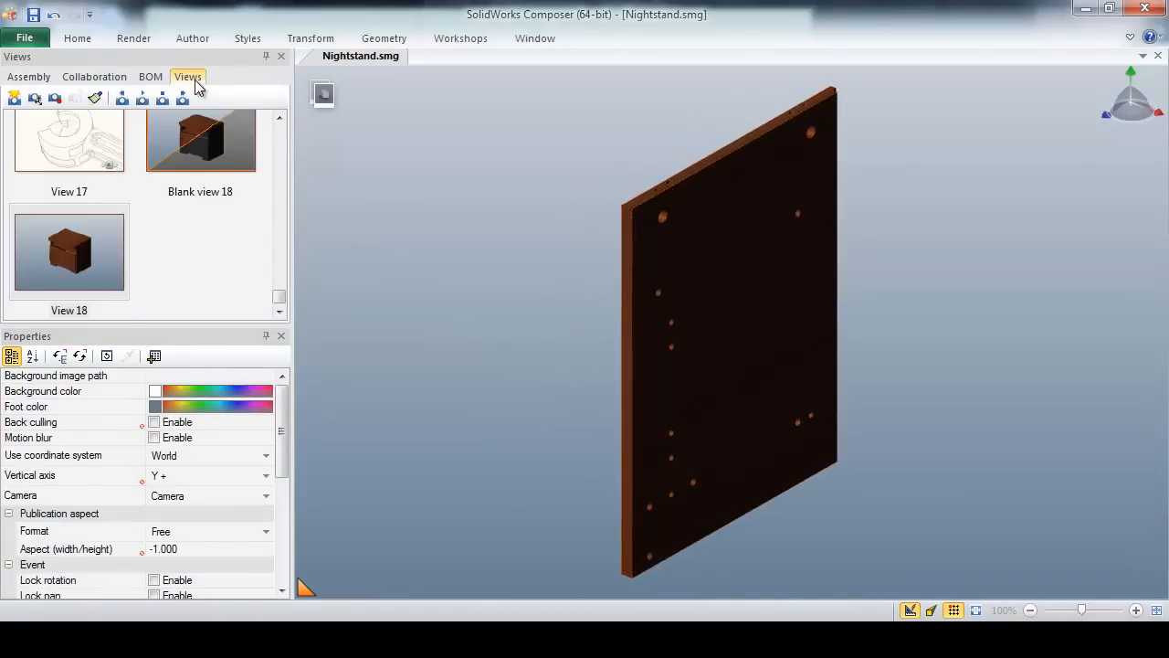
pyautogui.click(15, 99)
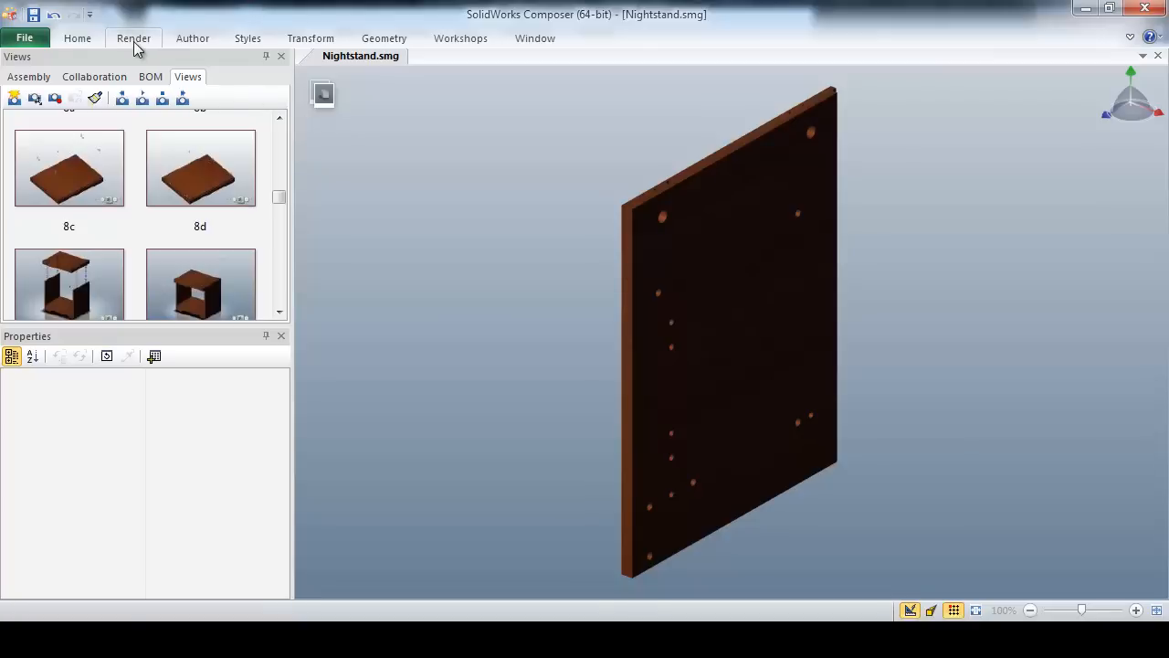
pyautogui.click(192, 36)
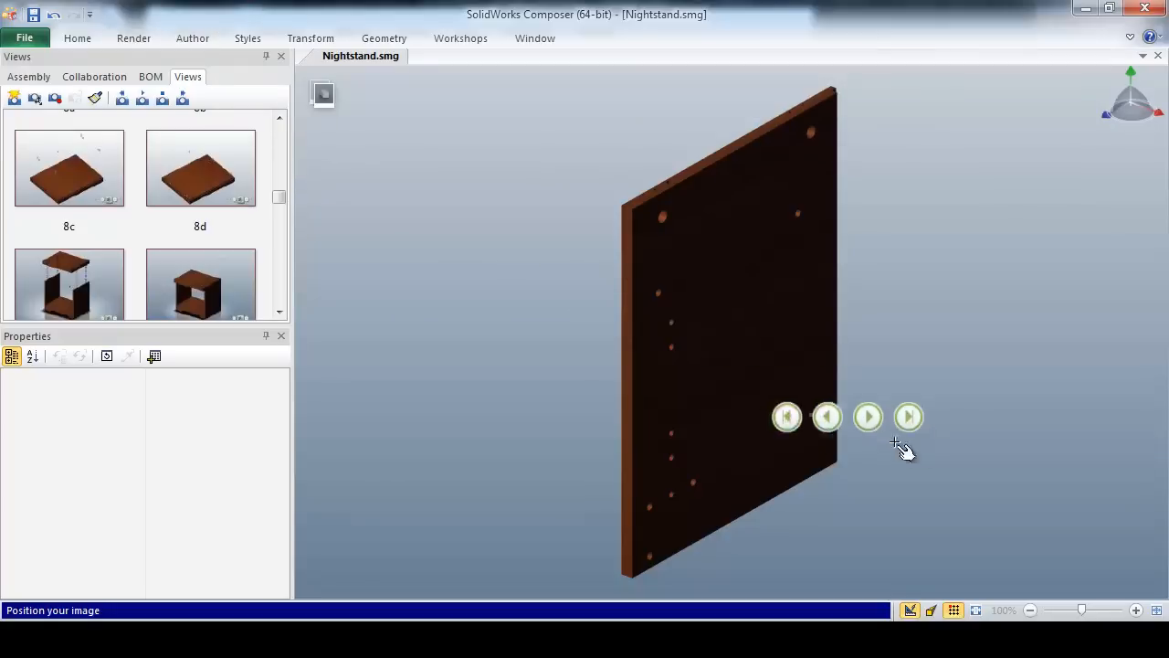
pyautogui.click(727, 320)
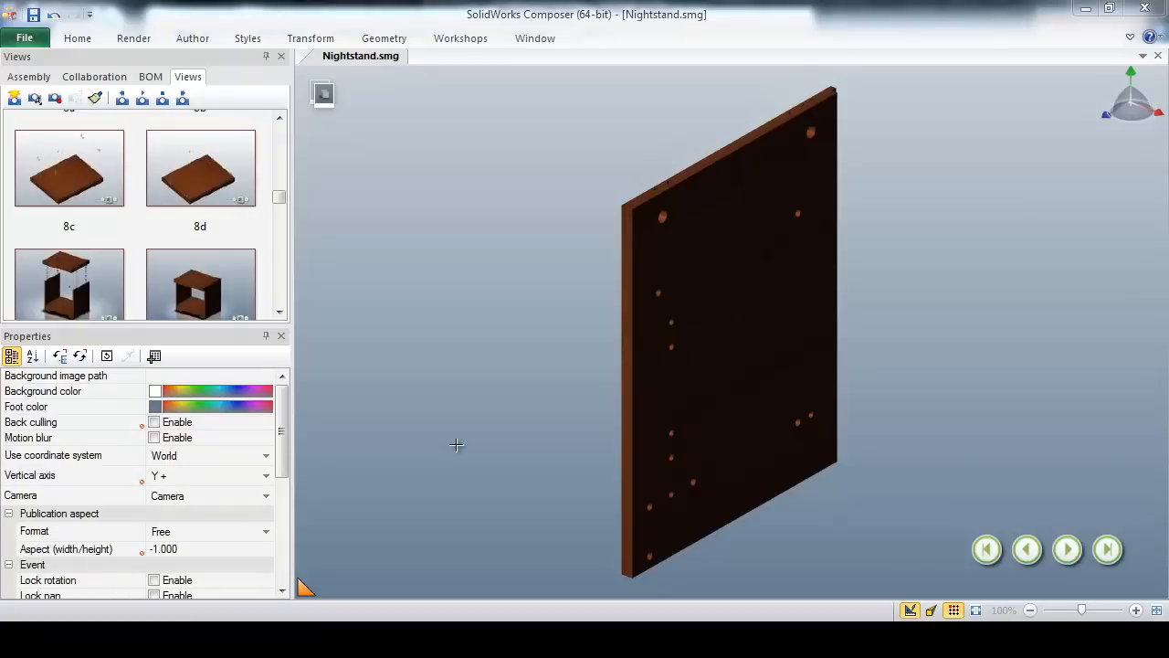
# Bring up the File menu's Publish options (HTML, PDF) for the scene
pyautogui.click(25, 37)
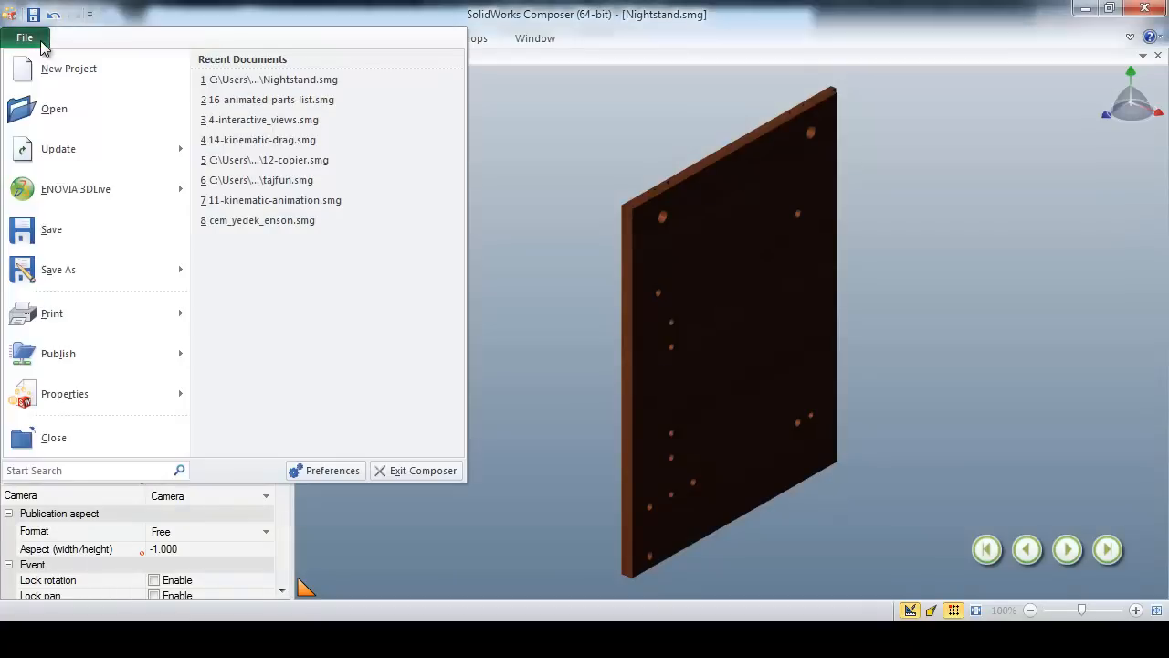
pyautogui.click(59, 355)
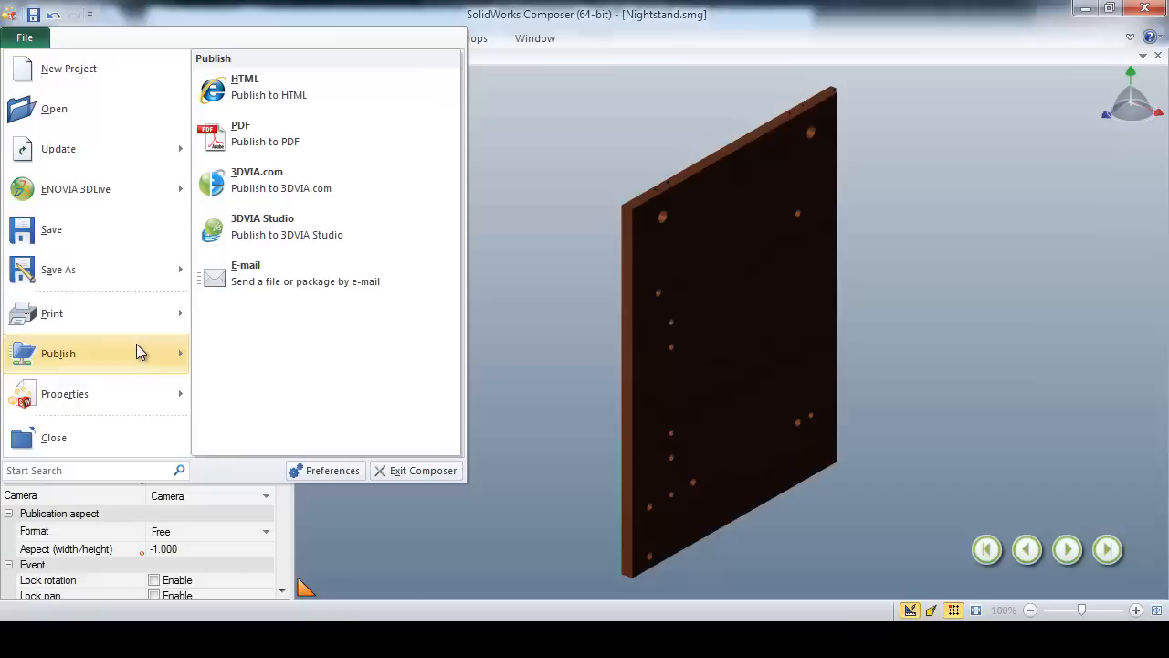
pyautogui.moveTo(340, 95)
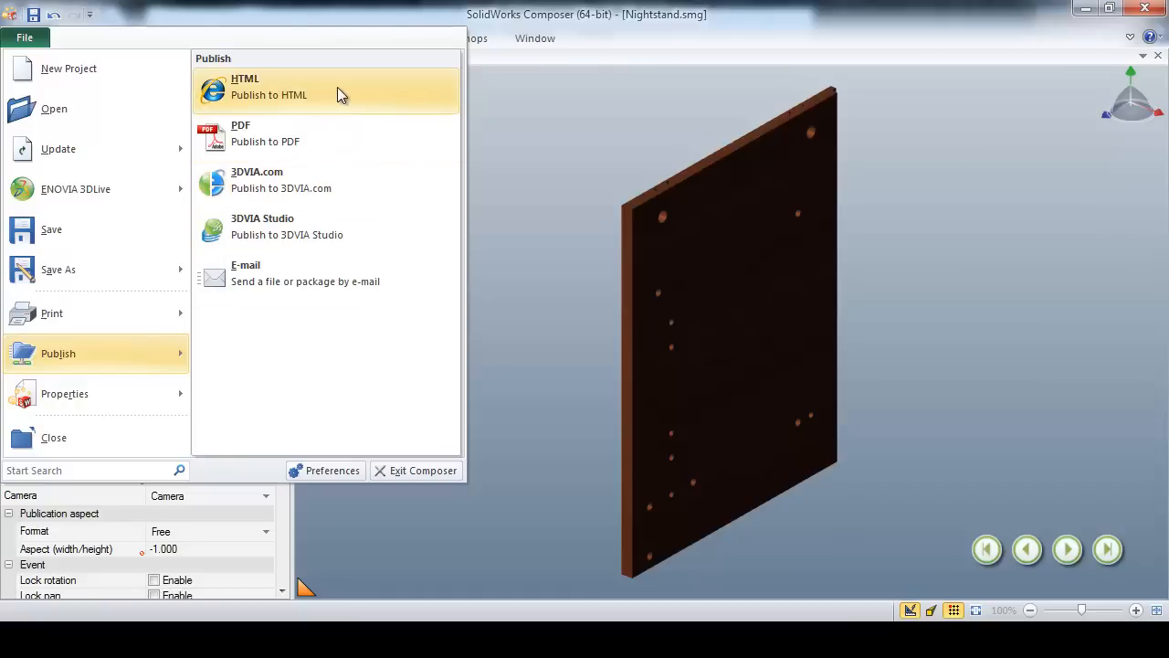
pyautogui.moveTo(319, 135)
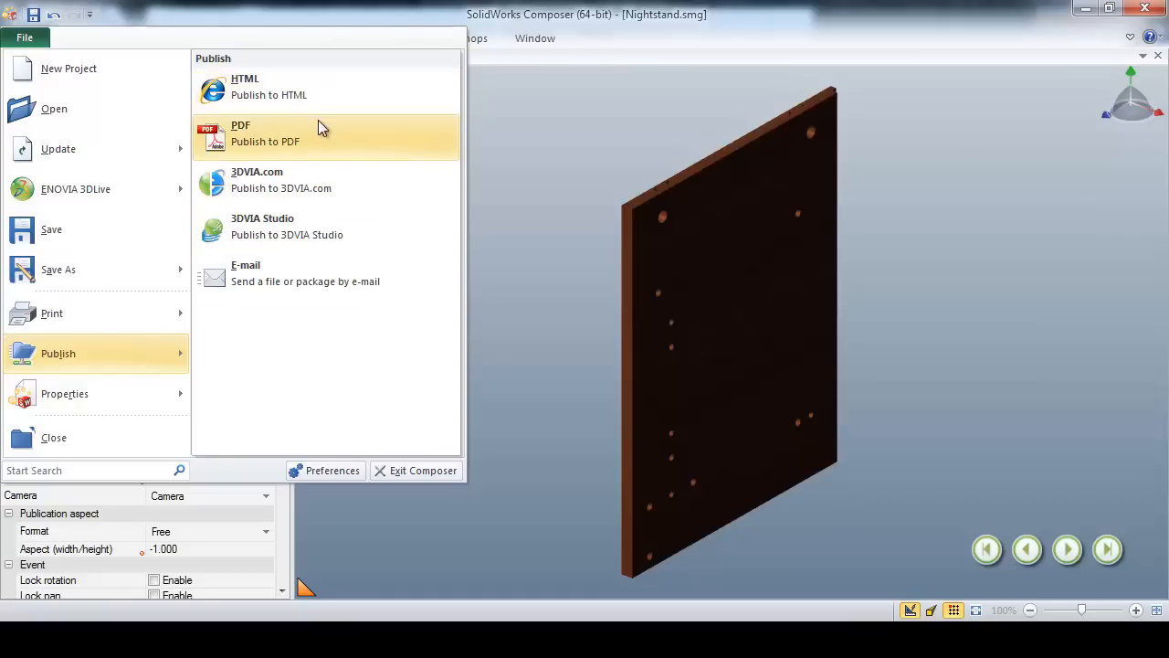
pyautogui.moveTo(292, 277)
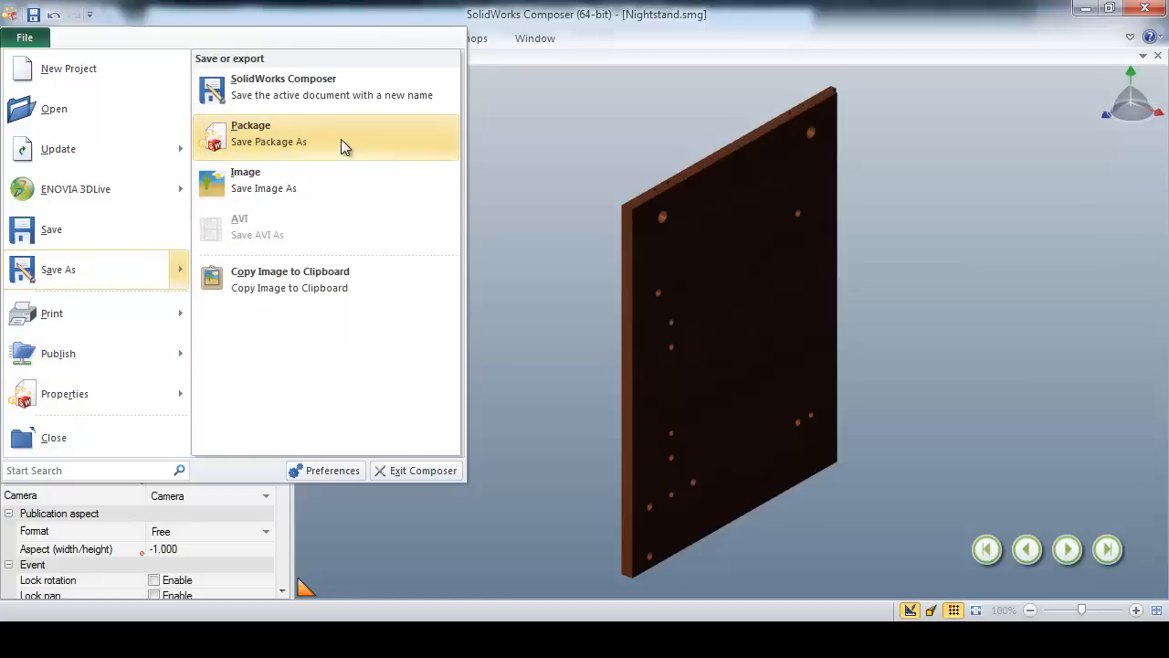
# Start a Package save and enable Annotations, Cutting plane and BOM rights in Right Manager
pyautogui.click(268, 142)
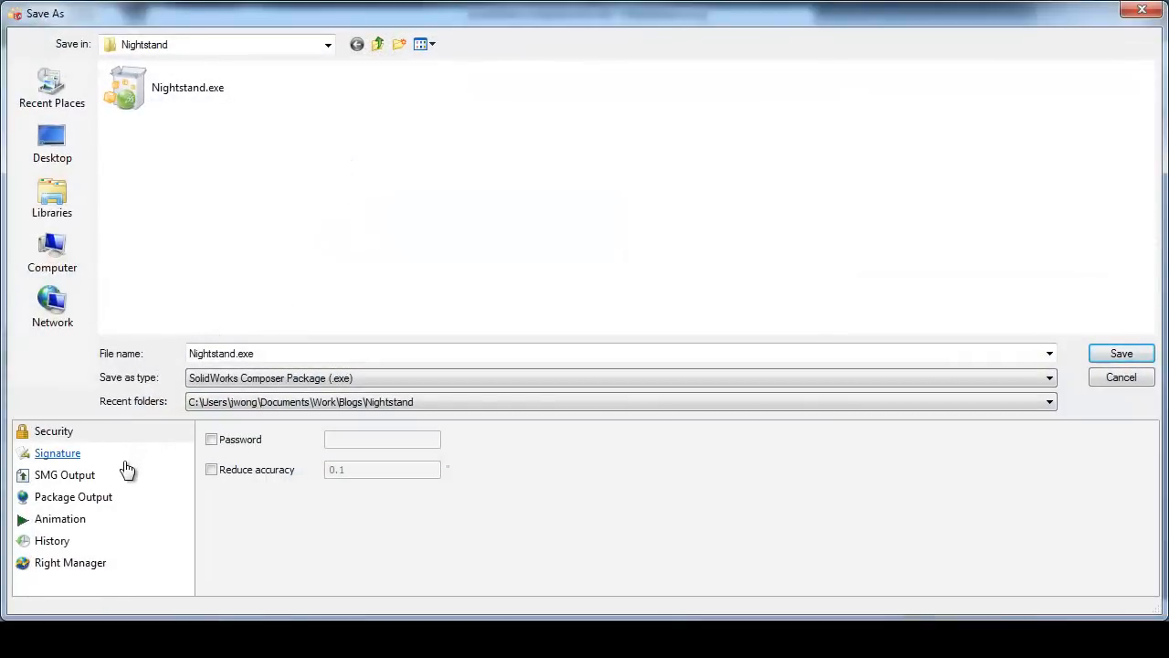
pyautogui.click(69, 563)
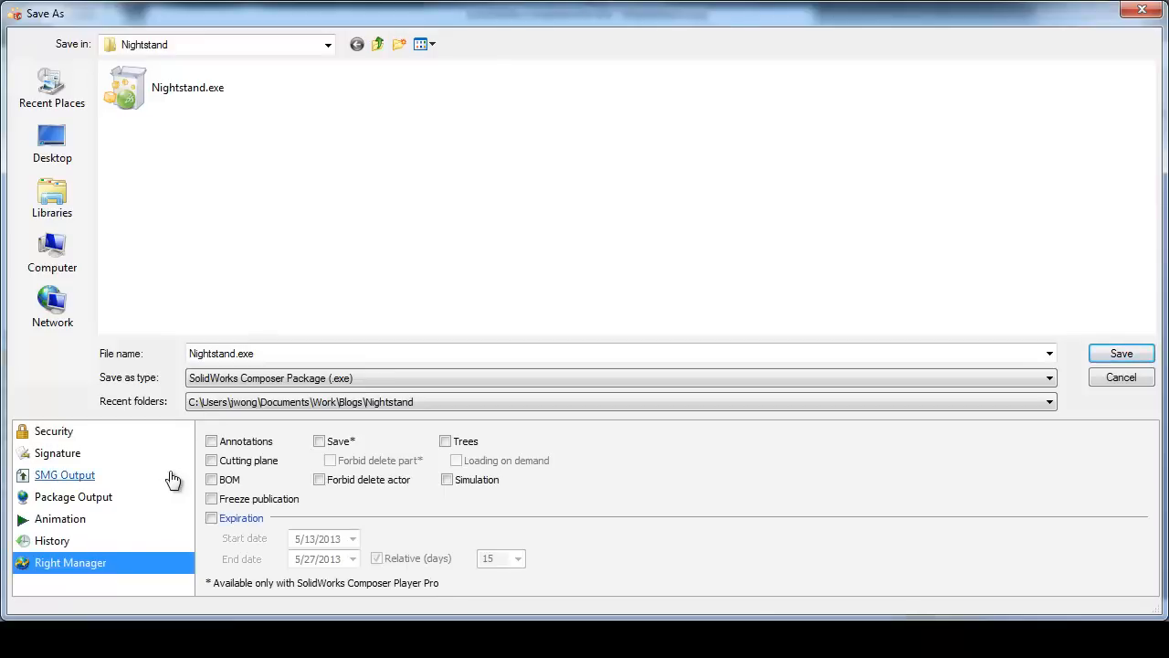
pyautogui.click(212, 440)
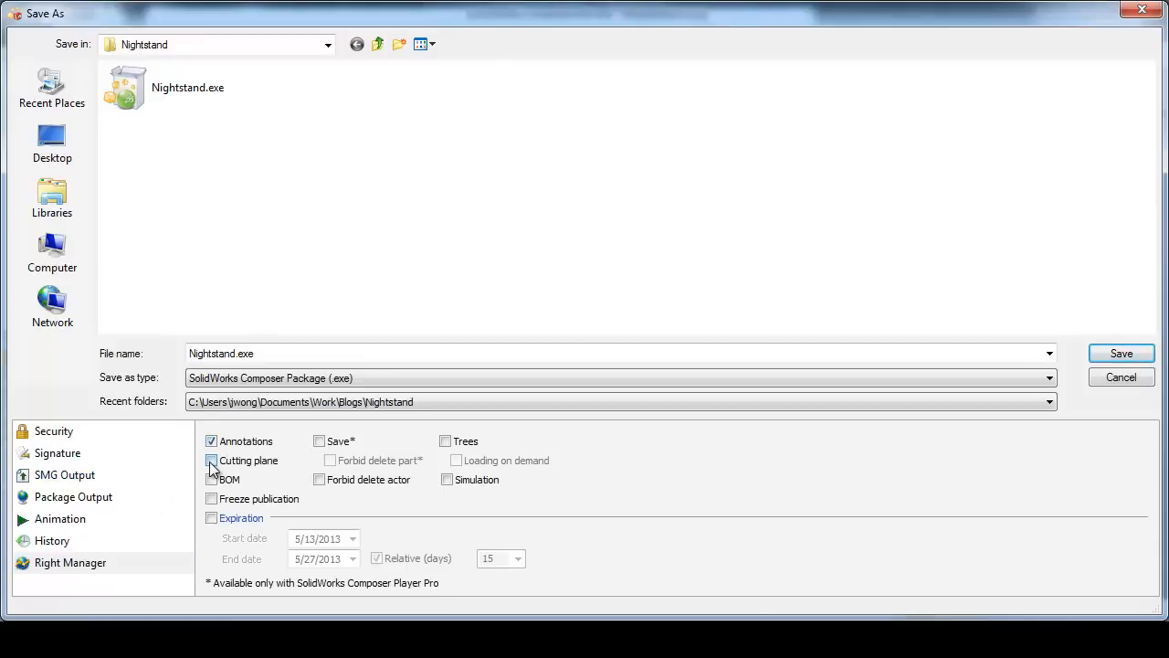
pyautogui.click(212, 478)
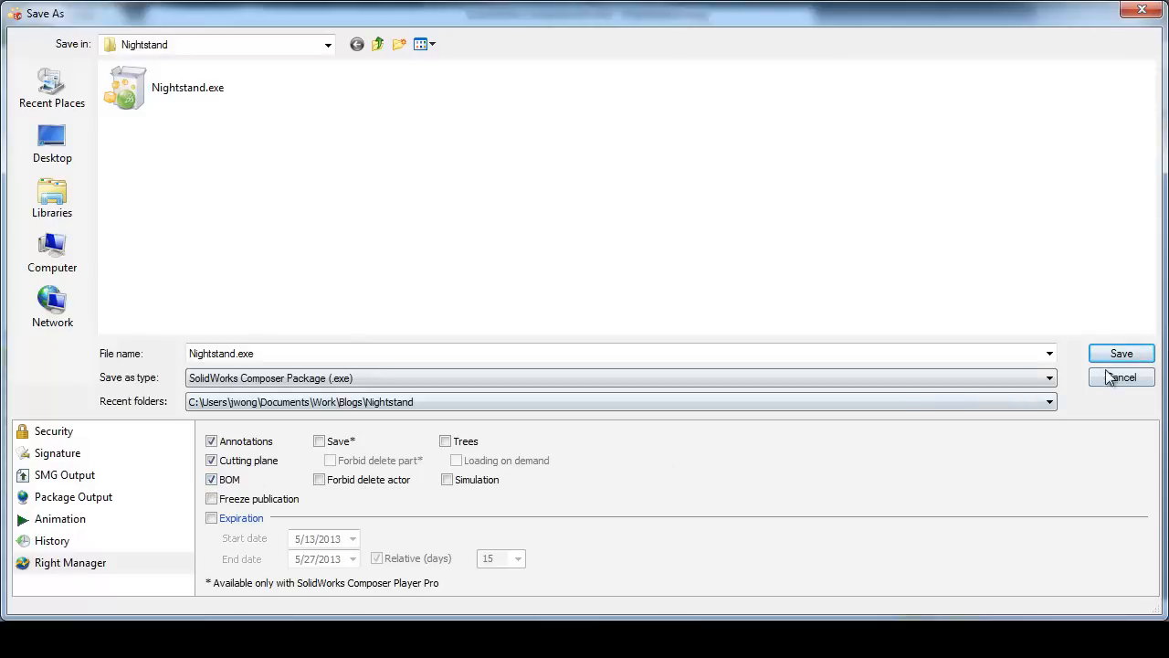
pyautogui.click(1122, 354)
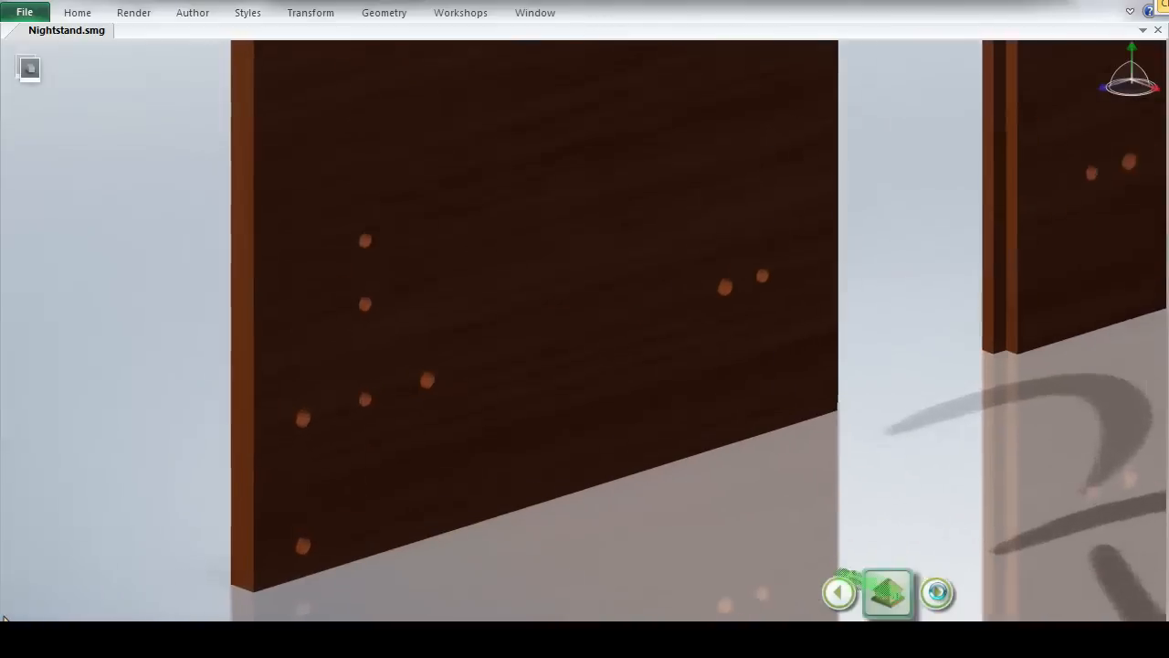
# Step through five views with the Next arrow, playing the cam-lock screw and dowel insertion animations
pyautogui.click(937, 591)
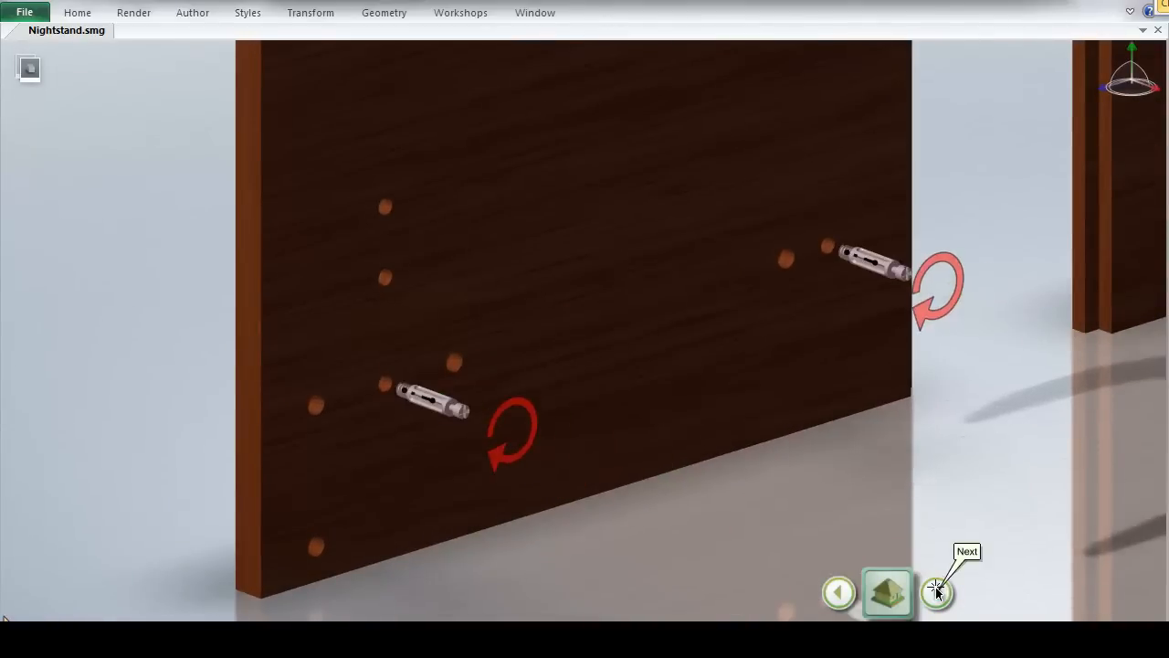
pyautogui.click(935, 592)
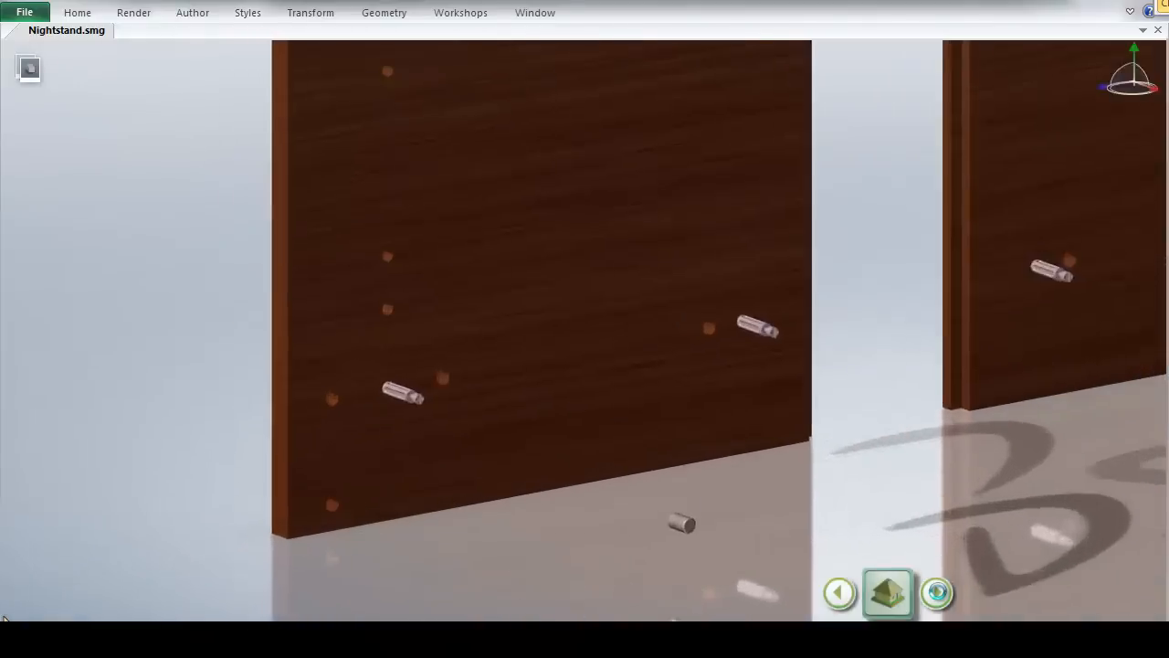
pyautogui.click(935, 592)
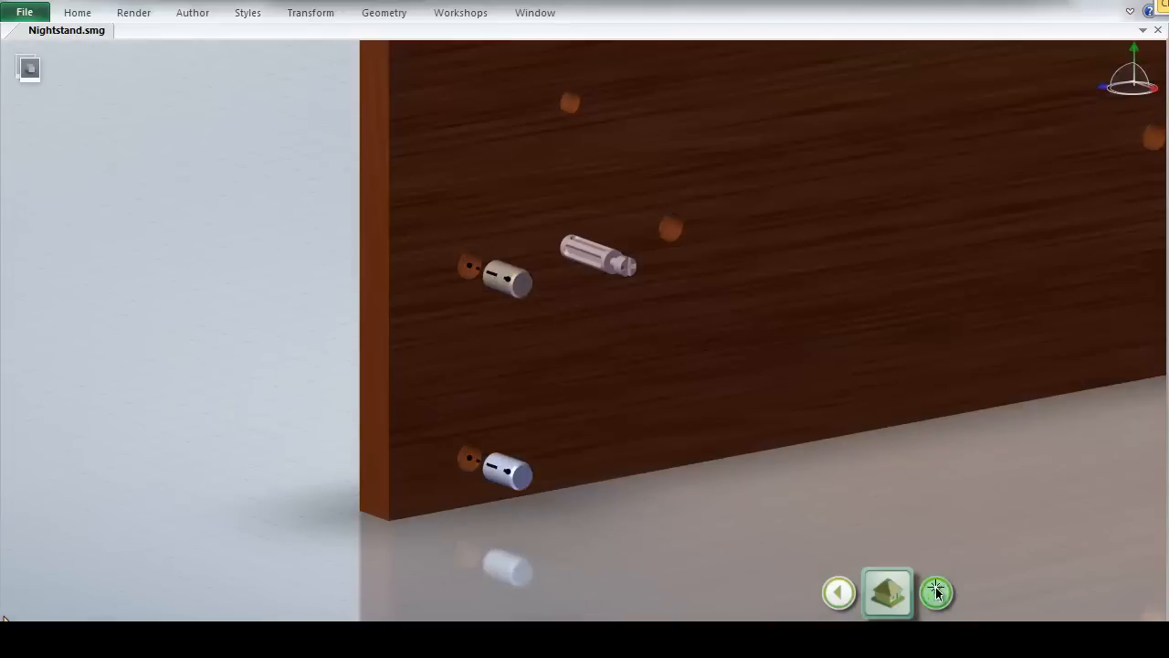
pyautogui.click(935, 591)
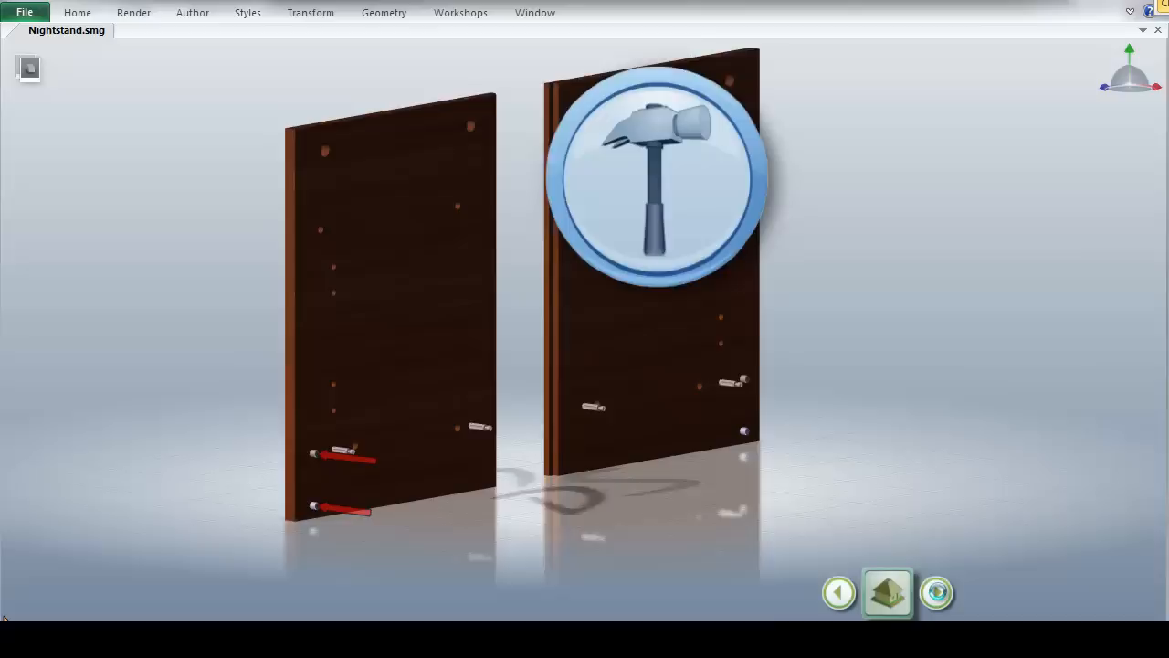
pyautogui.click(935, 592)
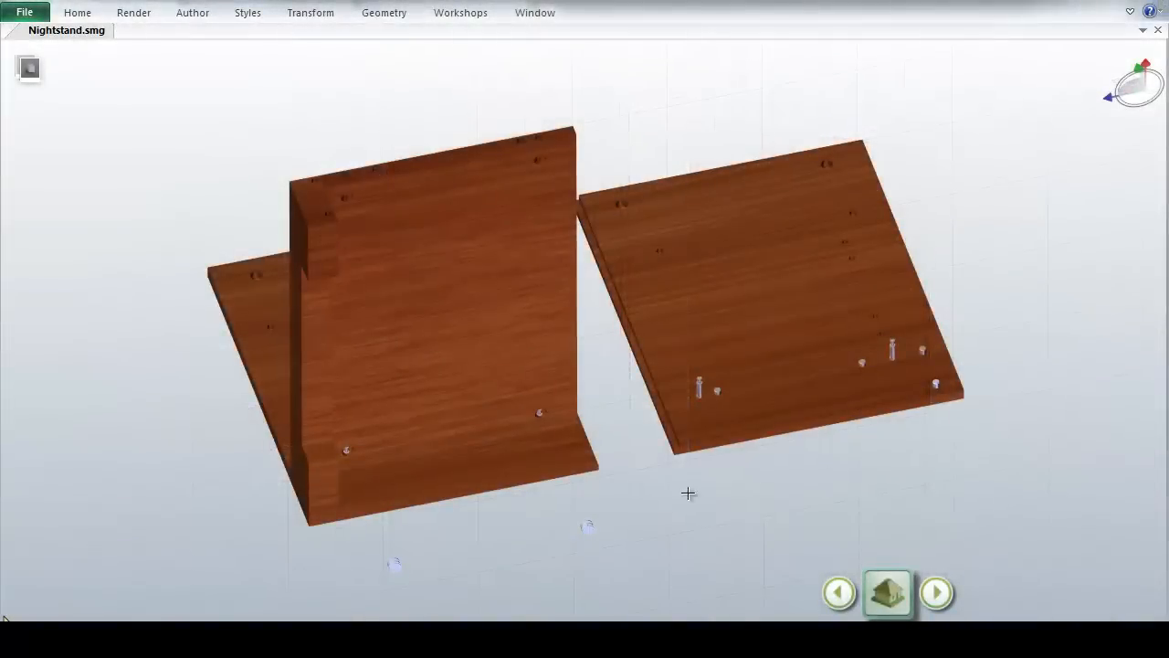
pyautogui.moveTo(855, 526)
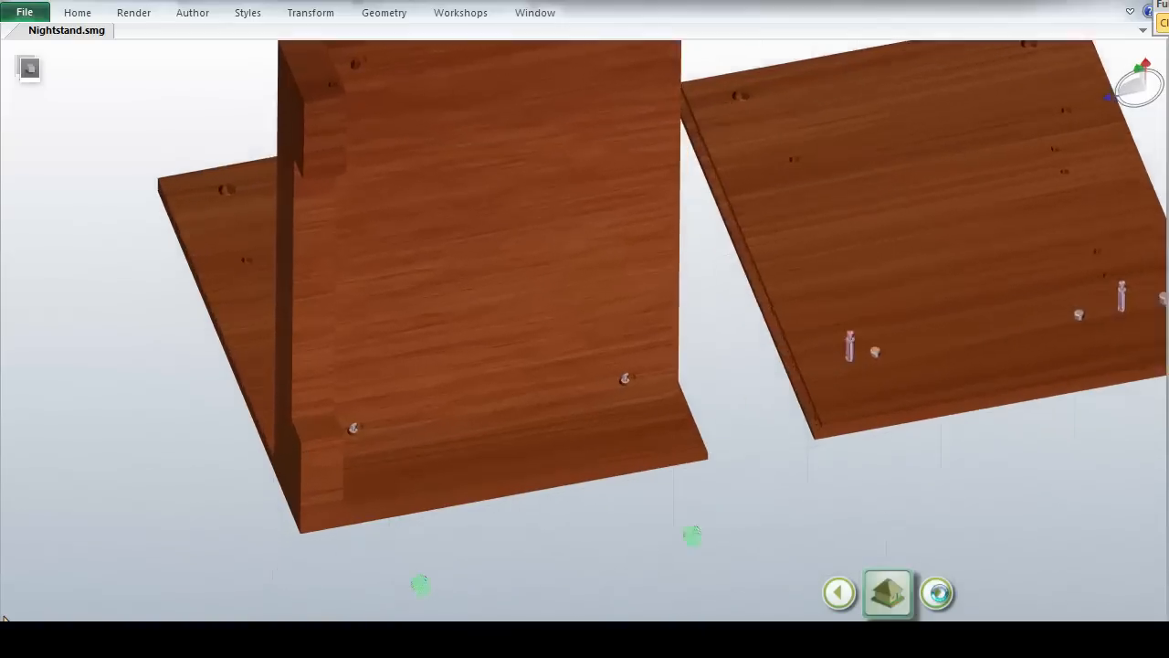
# Advance four more views through panel joining to the wireframe cam lock close-up
pyautogui.click(937, 592)
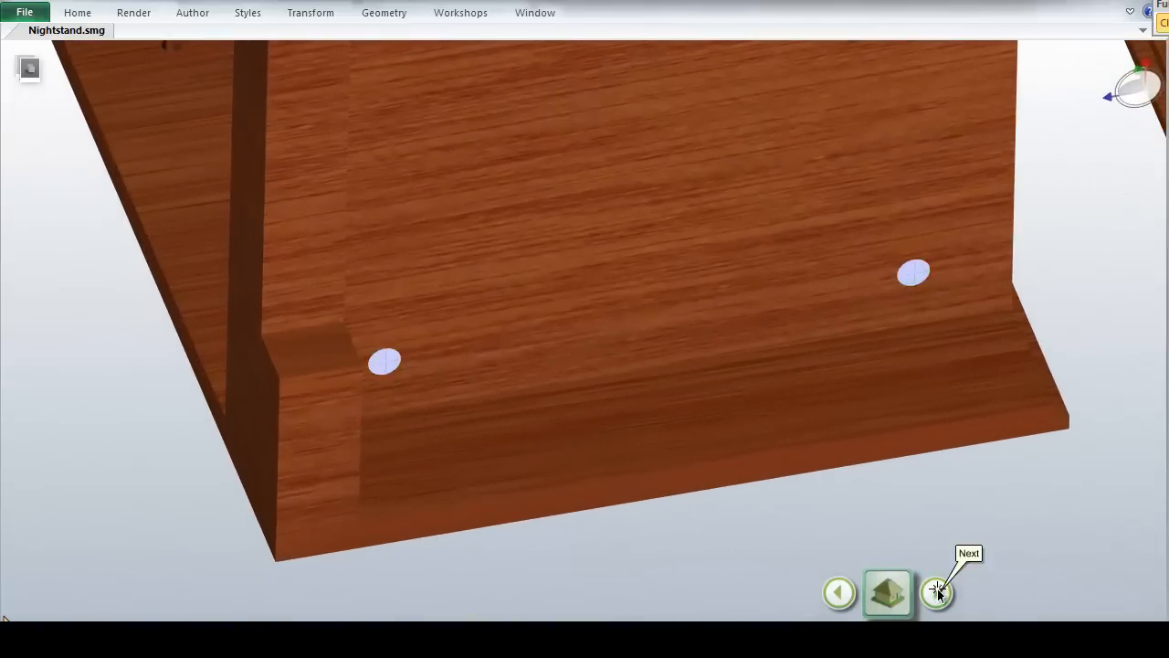
pyautogui.click(937, 592)
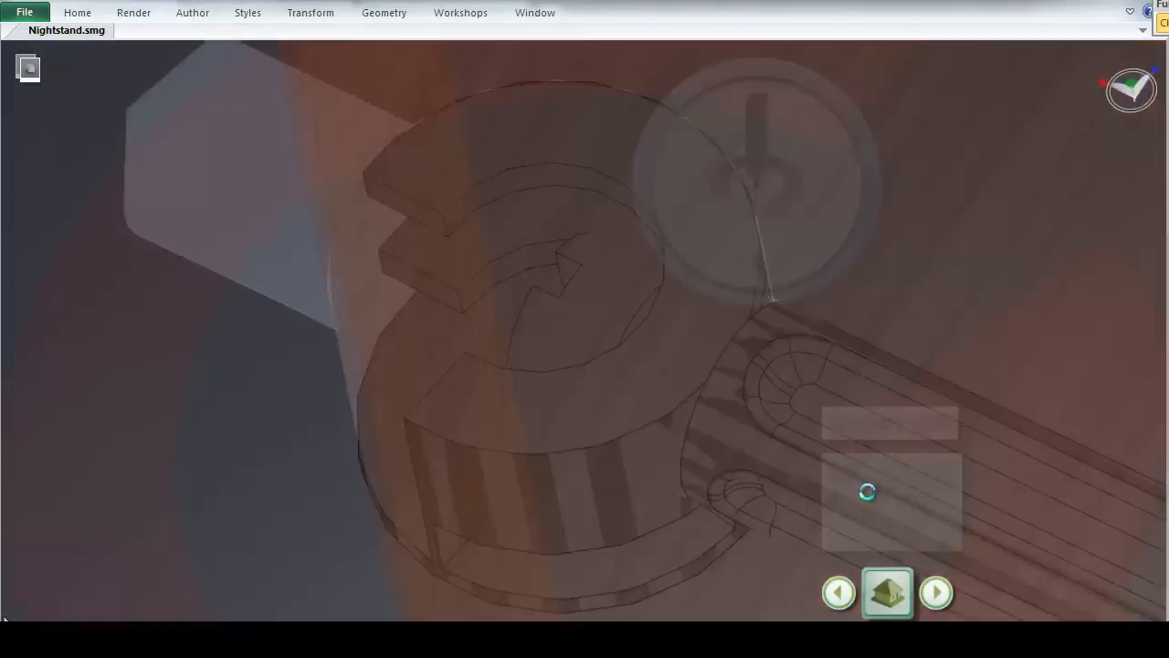
pyautogui.click(886, 591)
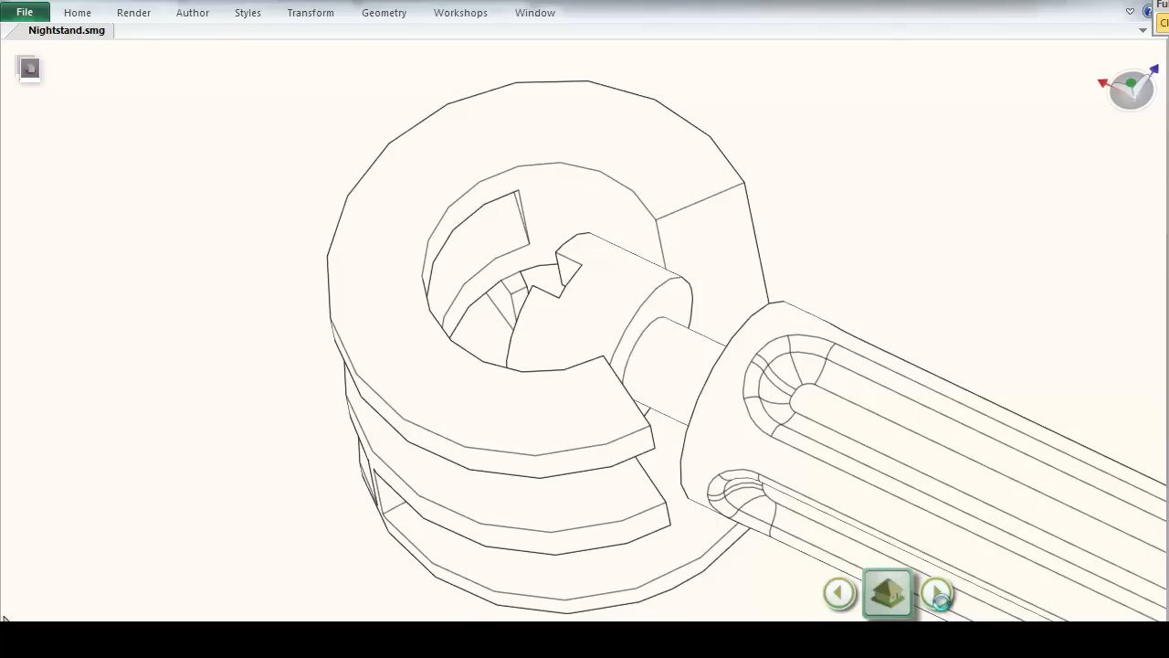
pyautogui.click(936, 591)
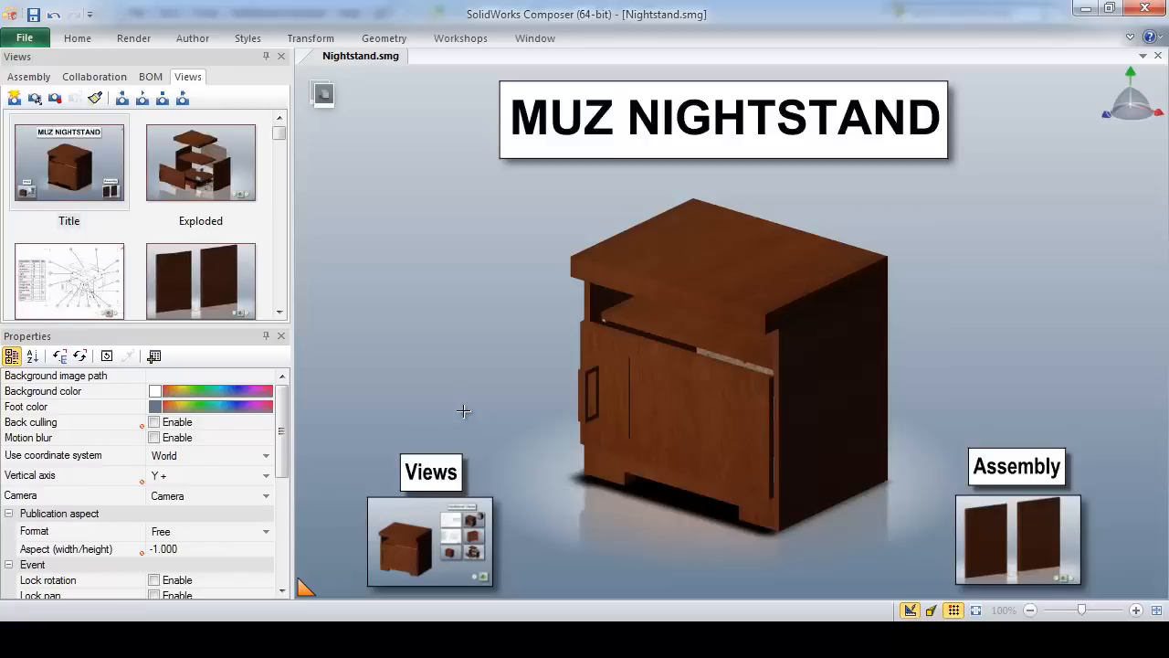
pyautogui.moveTo(51, 46)
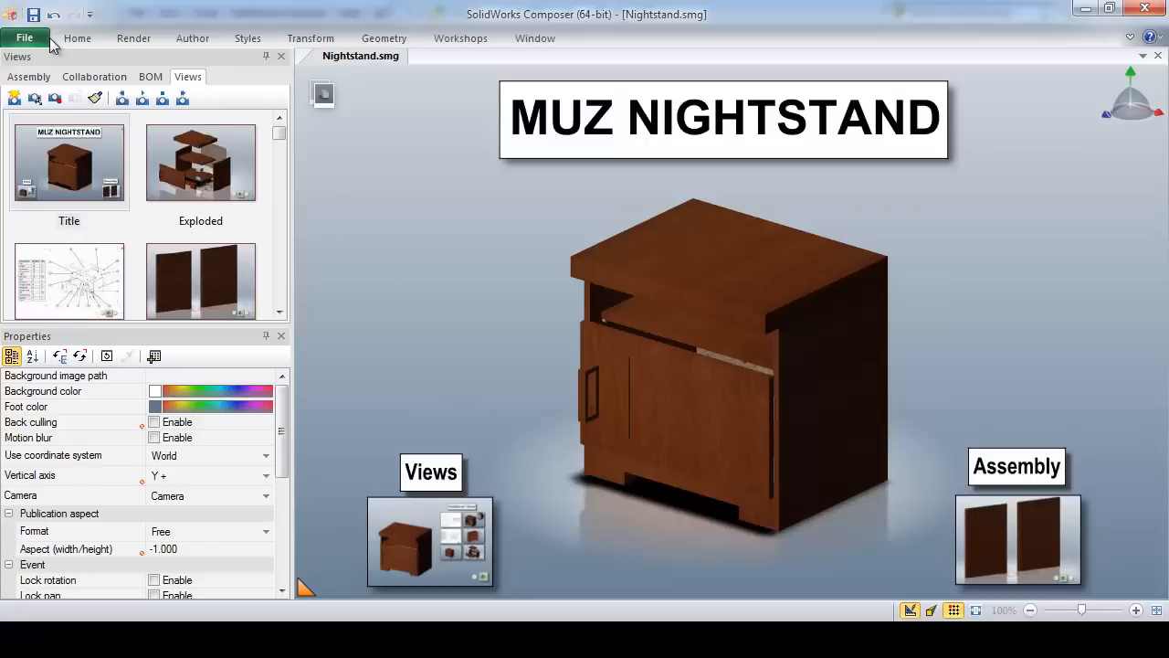
# Update the Composer document from bedside table no color.SLDASM so the coffee mug appears on top
pyautogui.click(26, 36)
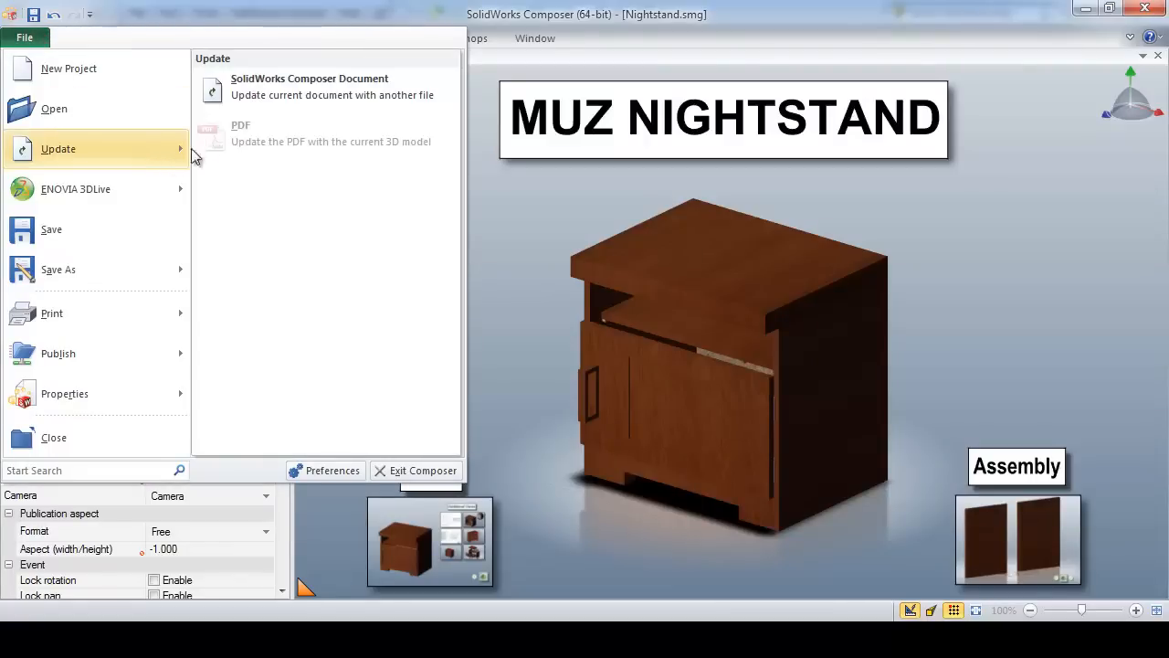
pyautogui.click(309, 88)
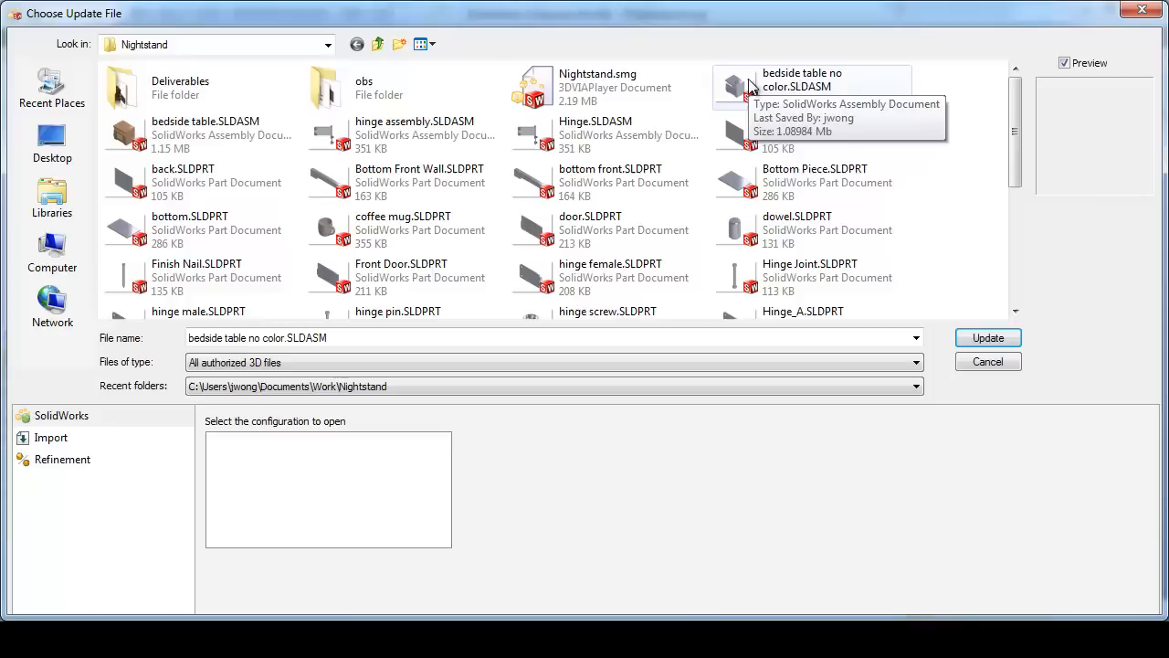
pyautogui.click(51, 439)
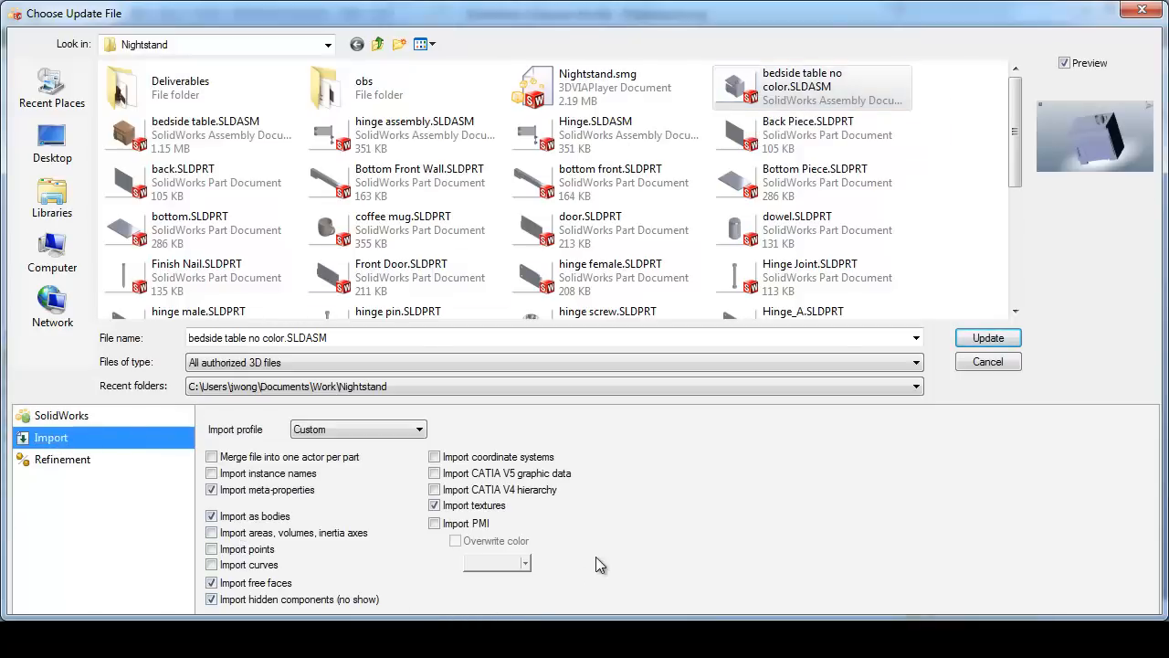
pyautogui.click(986, 336)
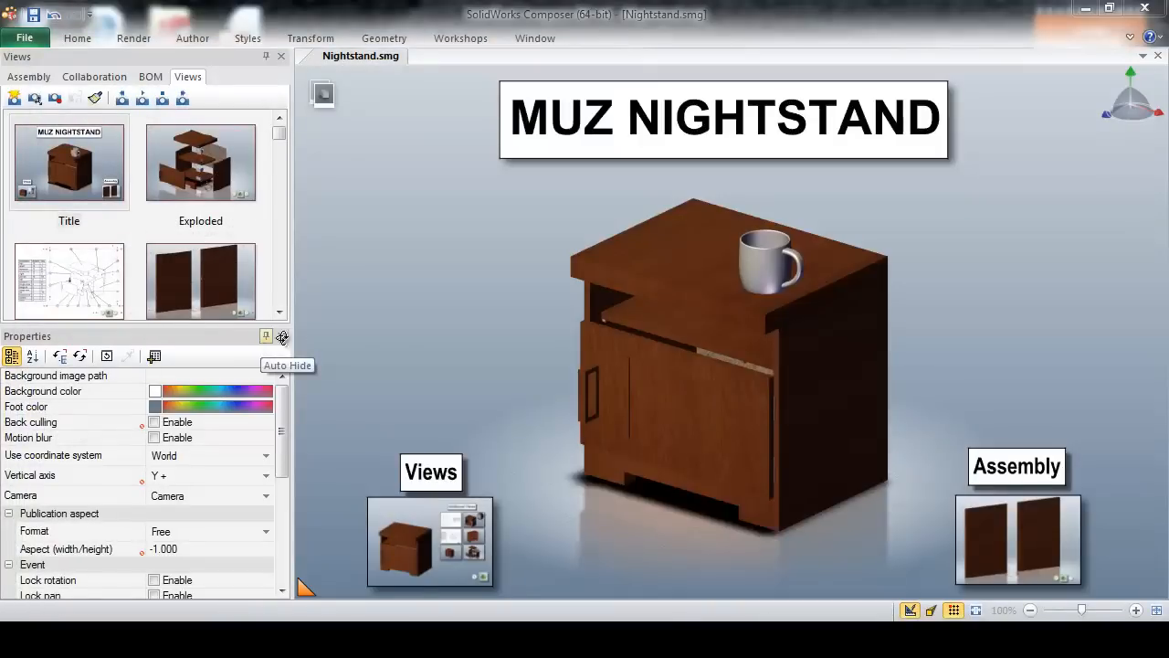
pyautogui.moveTo(753, 236)
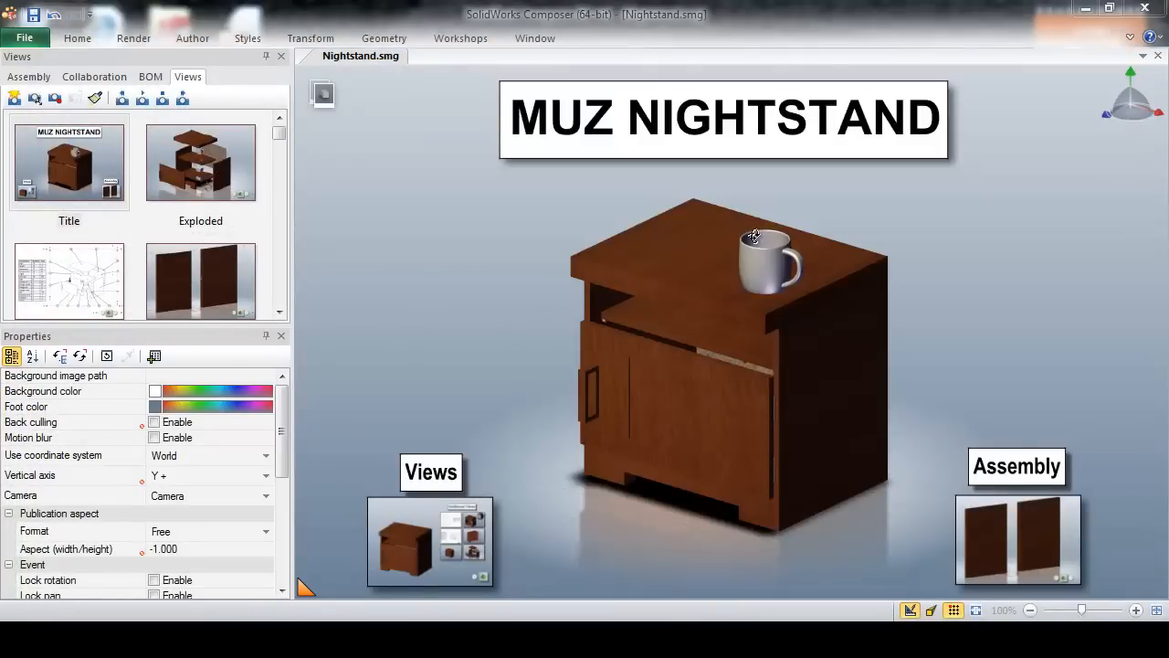